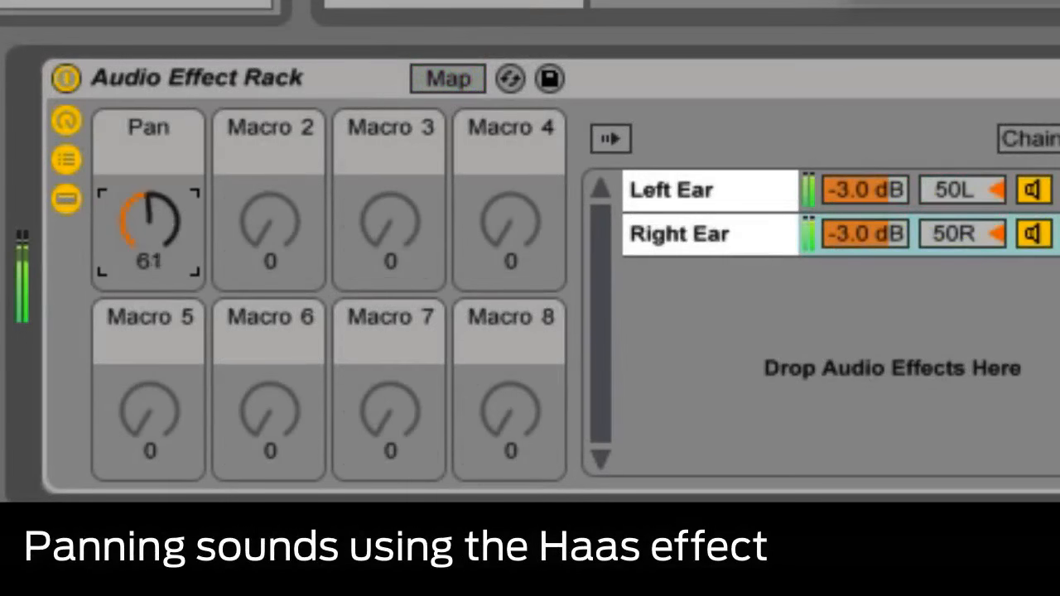
# Sweep the Pan macro between roughly 12 and 114, settling near 64.
pyautogui.moveTo(147, 228); pyautogui.dragTo(148, 274)
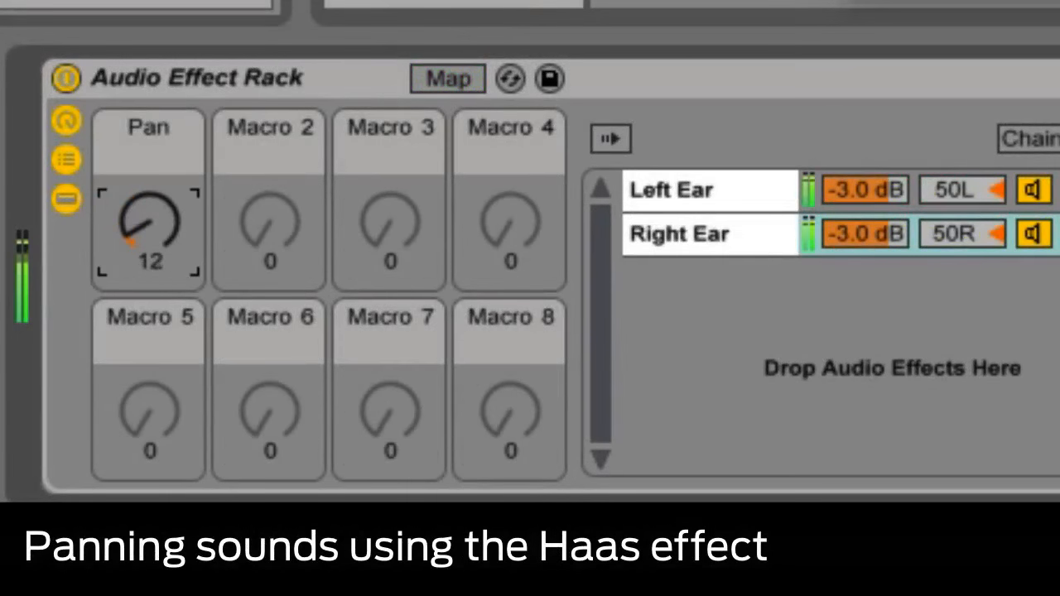
pyautogui.moveTo(148, 223); pyautogui.dragTo(148, 191)
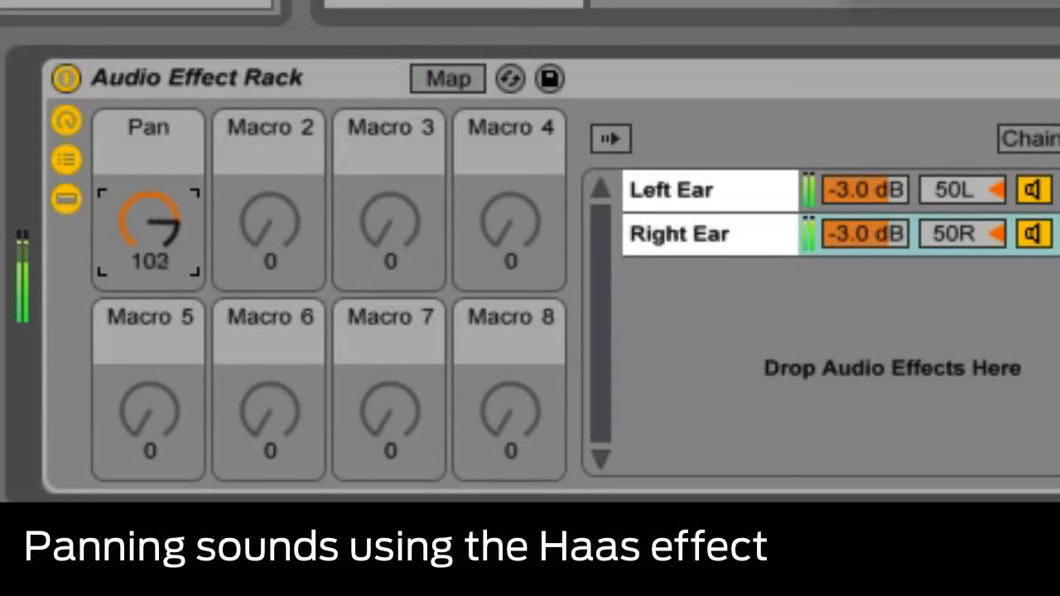
pyautogui.moveTo(147, 232); pyautogui.dragTo(148, 199)
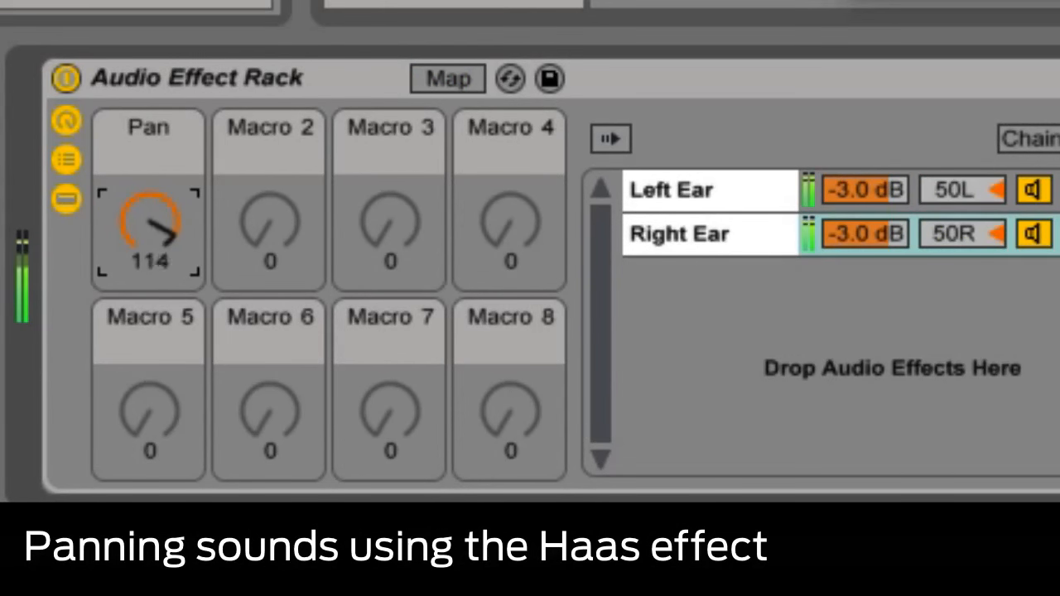
pyautogui.moveTo(148, 224); pyautogui.dragTo(148, 273)
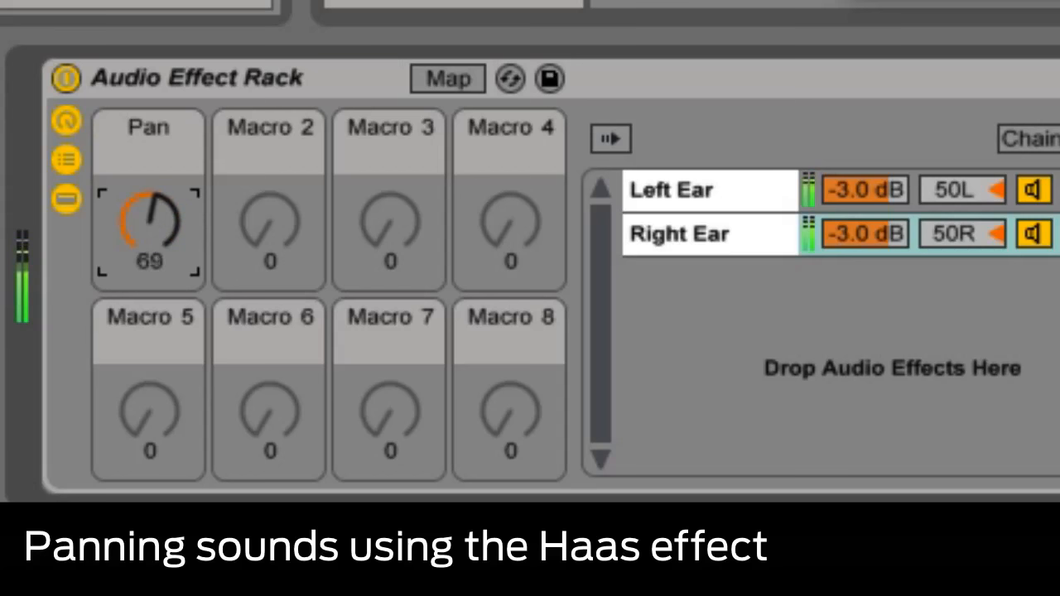
pyautogui.moveTo(149, 224); pyautogui.dragTo(149, 240)
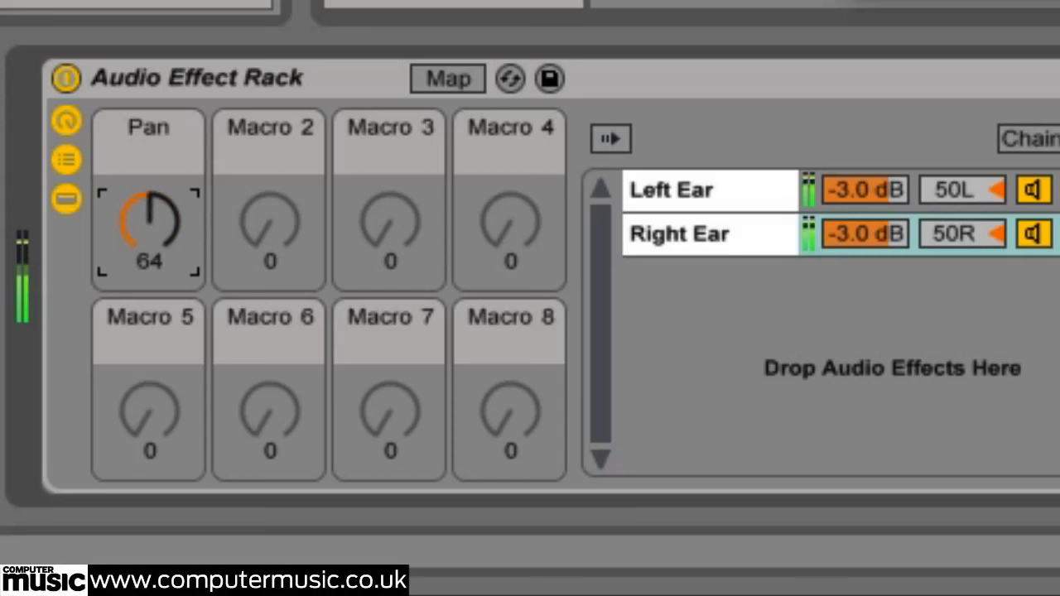
pyautogui.moveTo(148, 228); pyautogui.dragTo(148, 212)
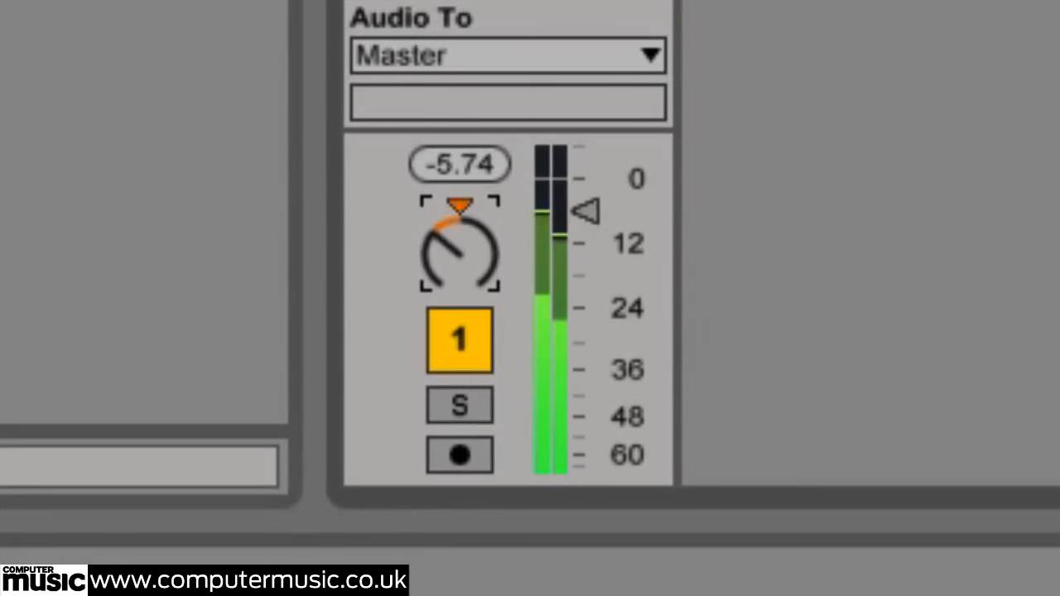
# Pan the audio track toward the left in the Session View mixer.
pyautogui.moveTo(460, 249); pyautogui.dragTo(460, 223)
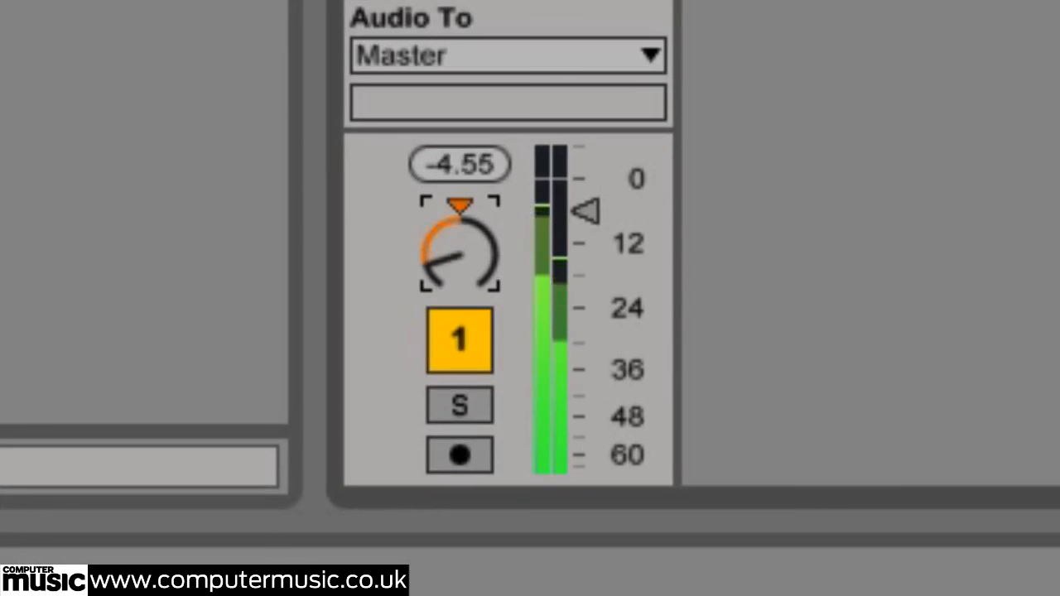
pyautogui.moveTo(460, 265); pyautogui.dragTo(461, 248)
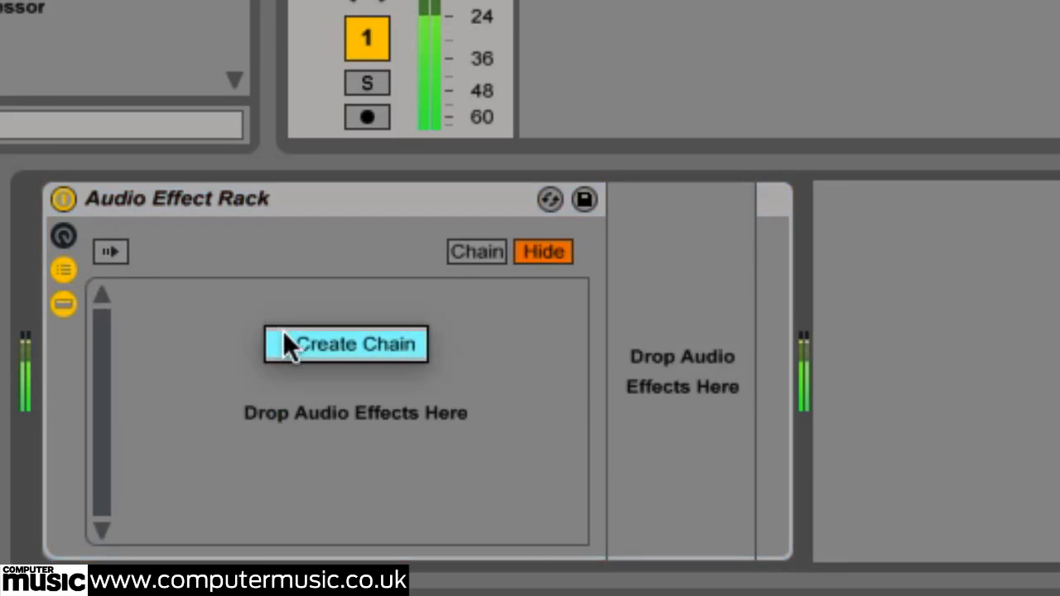
# Create two default chains in the rack and bring up the first chain's options.
pyautogui.click(344, 343)
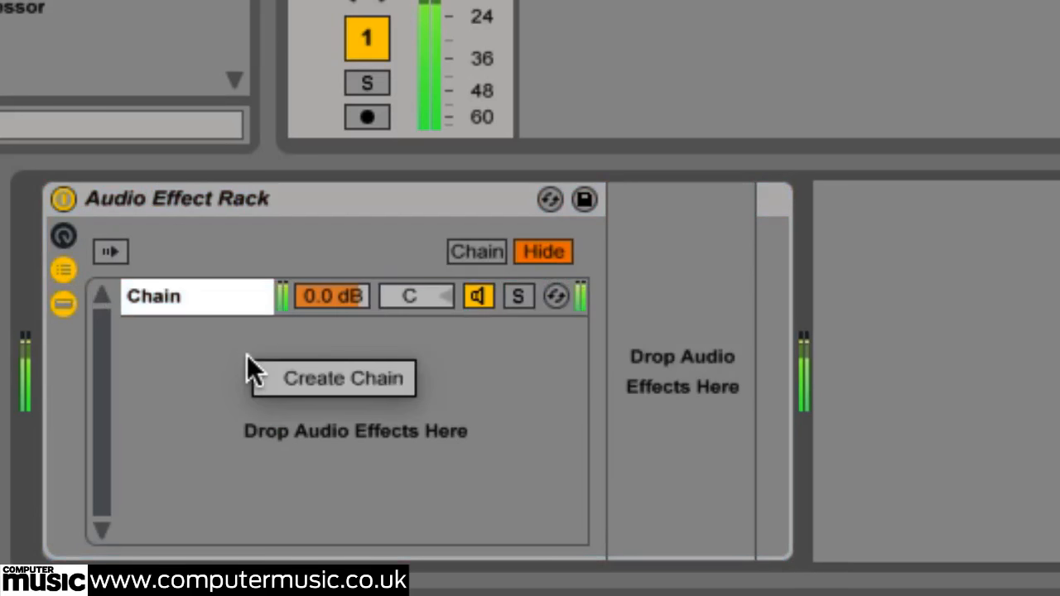
pyautogui.click(331, 378)
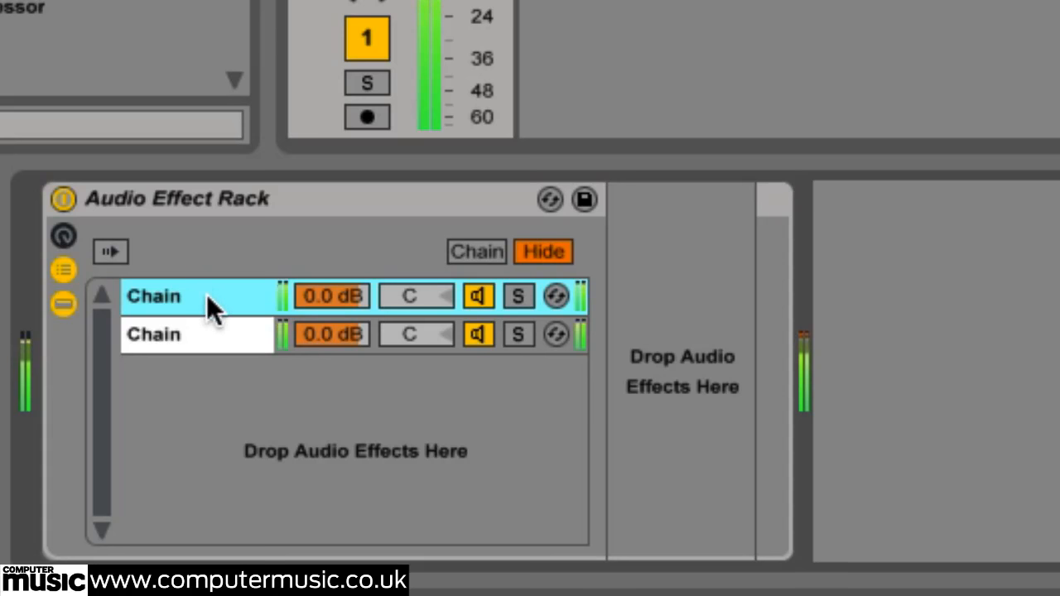
pyautogui.rightClick(153, 295)
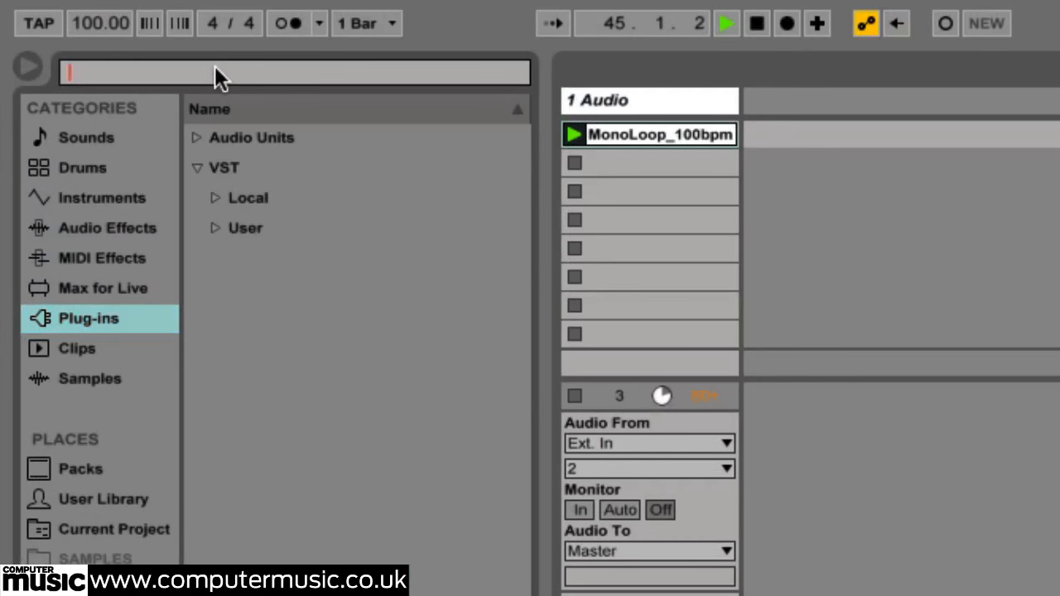
# Search the browser plug-ins for 'sound delay' to locate Voxengo Sound Delay.
pyautogui.write('sound')
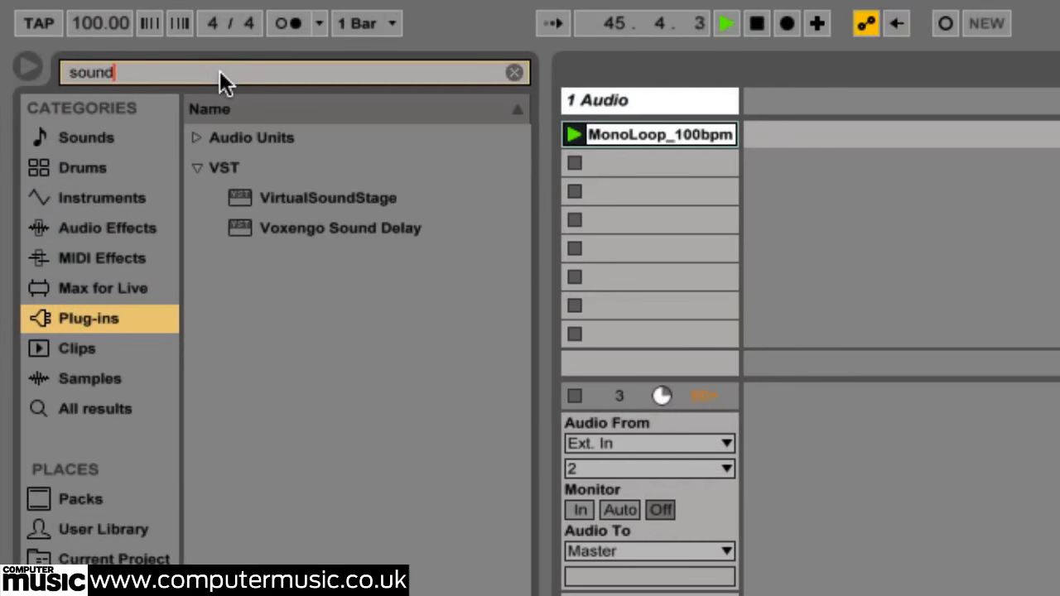
pyautogui.write('delay')
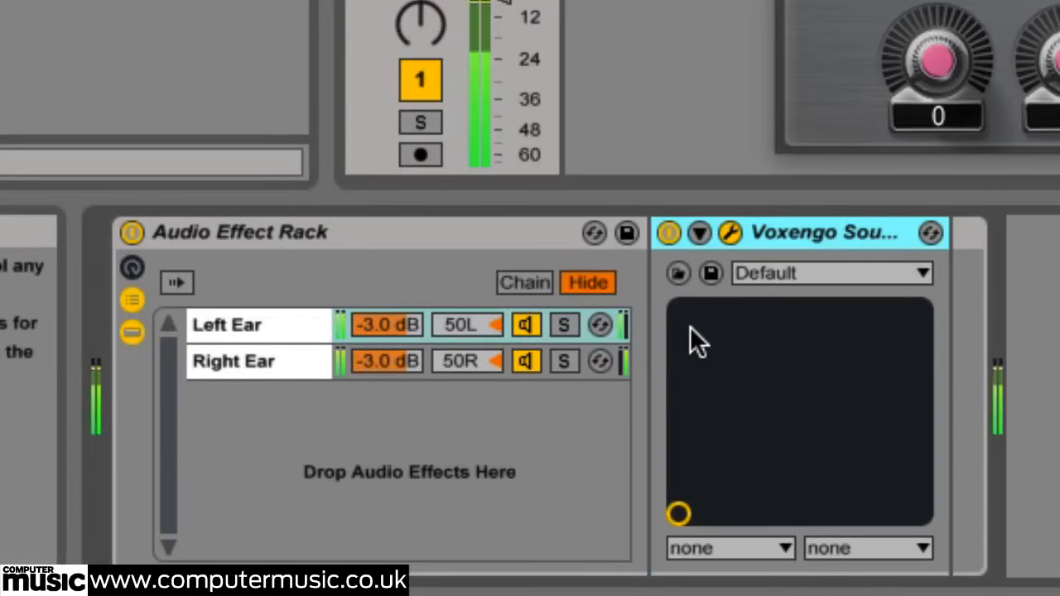
pyautogui.moveTo(256, 290)
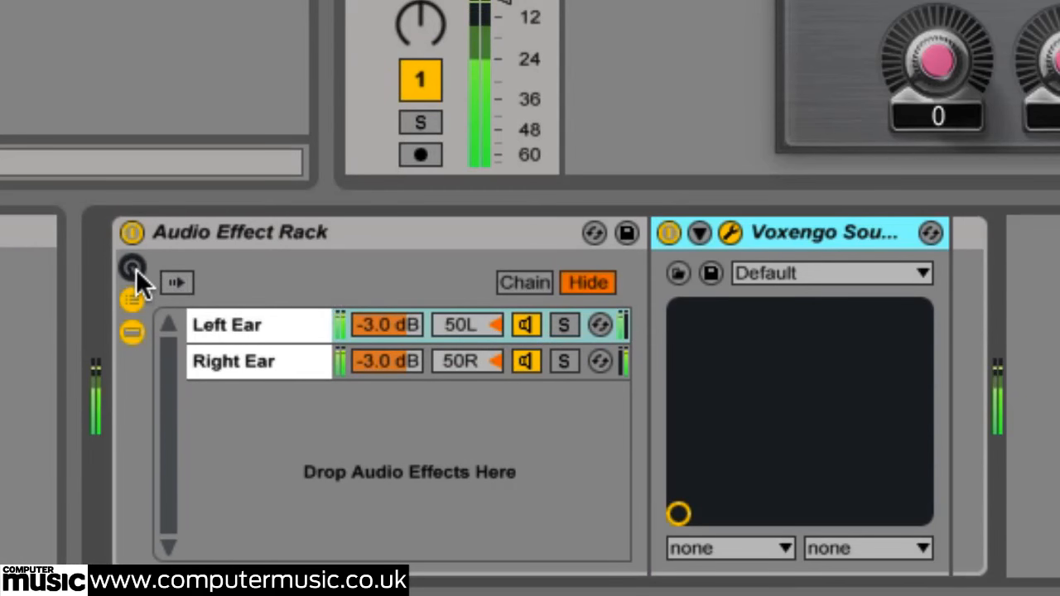
# Reveal the macro controls, name Macro 1 'Pan' mapped to Audio Delay, and raise it to about 94.
pyautogui.click(131, 268)
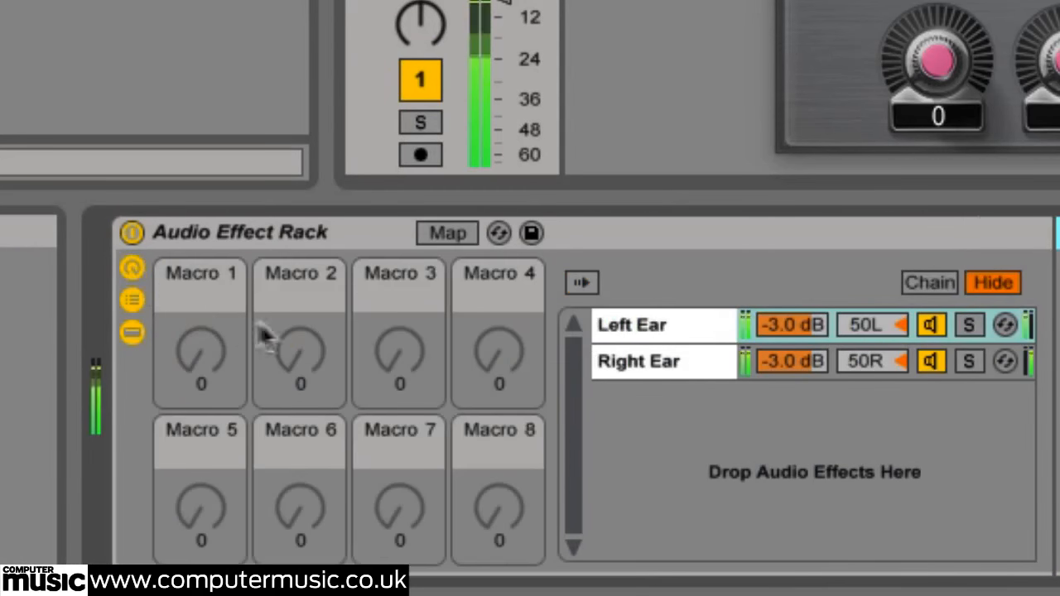
pyautogui.click(447, 232)
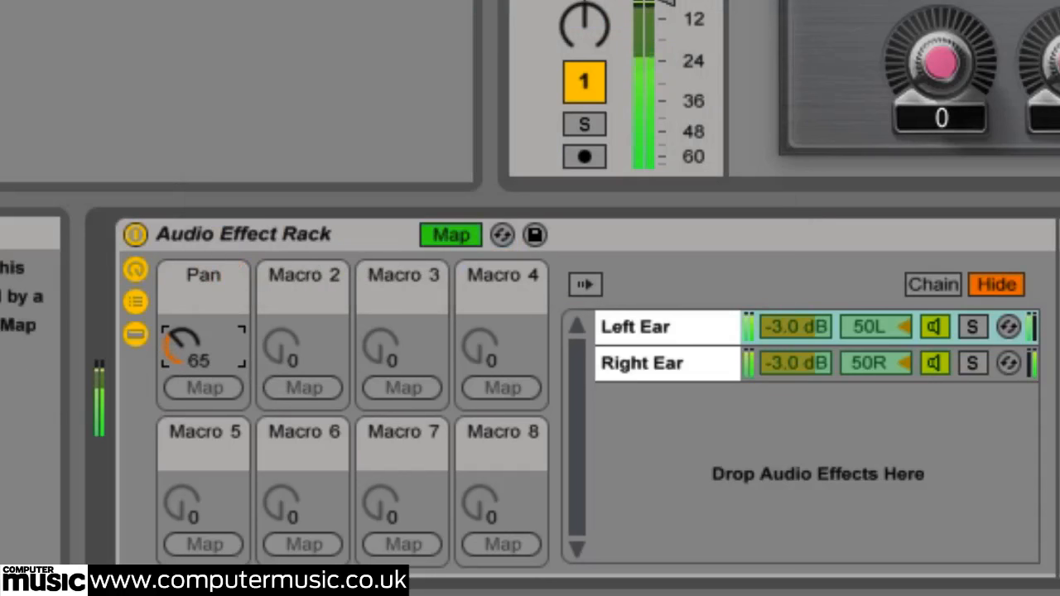
pyautogui.moveTo(202, 343); pyautogui.dragTo(202, 323)
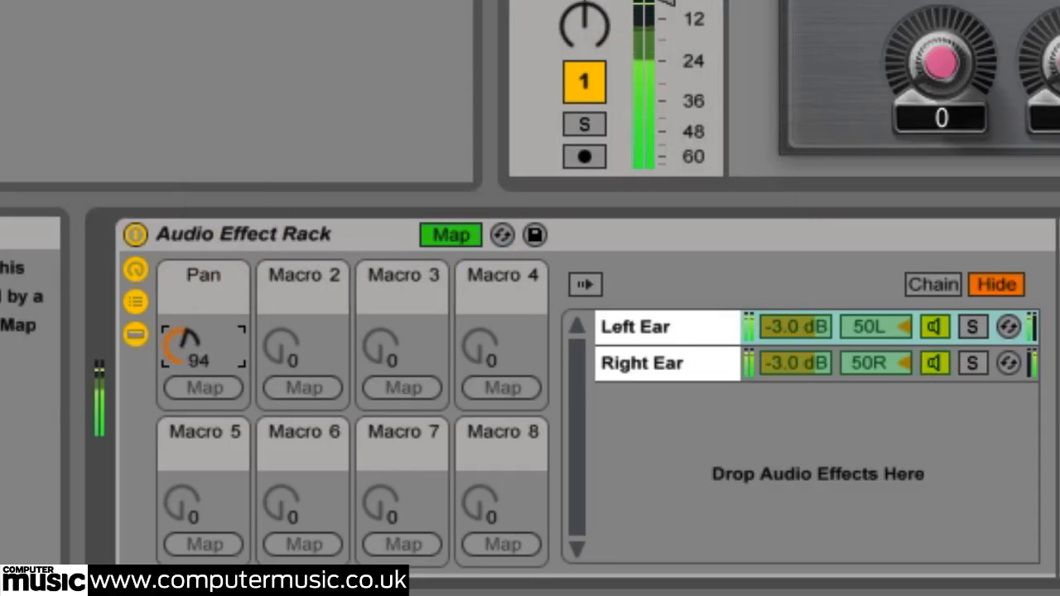
pyautogui.moveTo(202, 348); pyautogui.dragTo(202, 323)
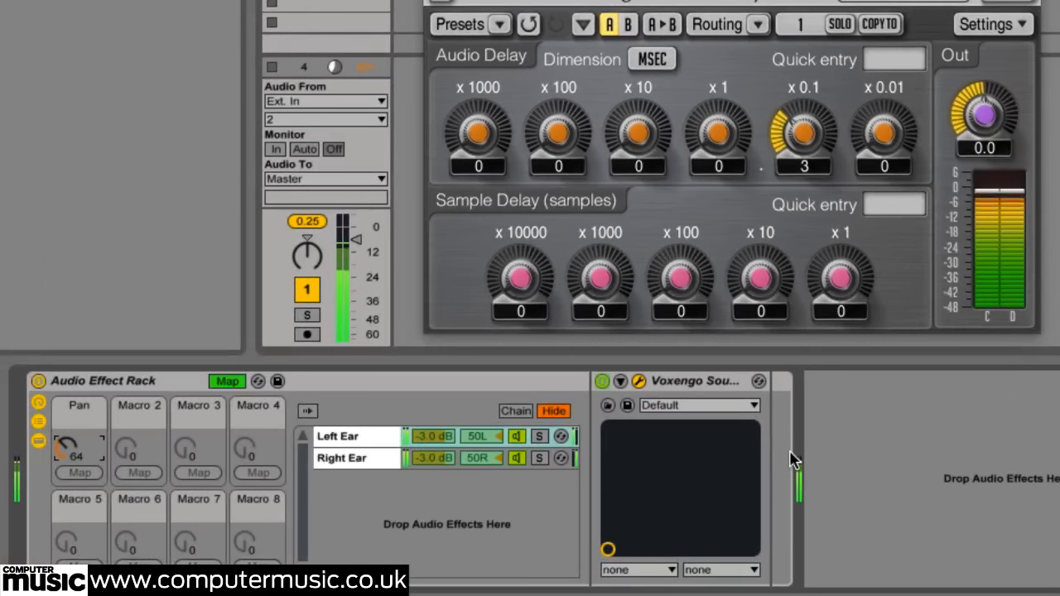
pyautogui.moveTo(762, 439)
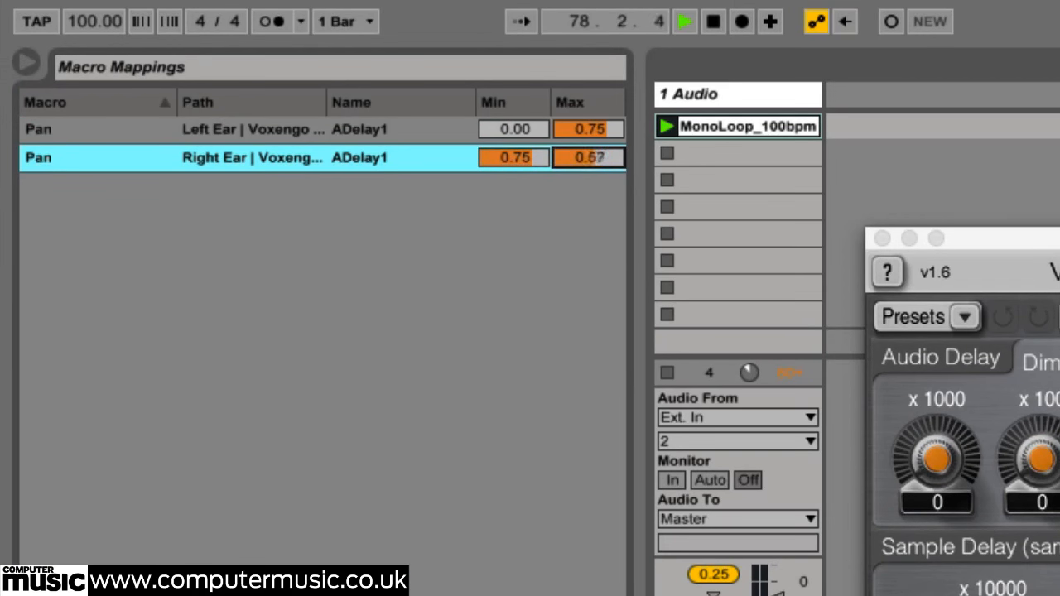
# Edit the Right Ear mapping's Max field so its delay range inverts from 0.75.
pyautogui.click(590, 157)
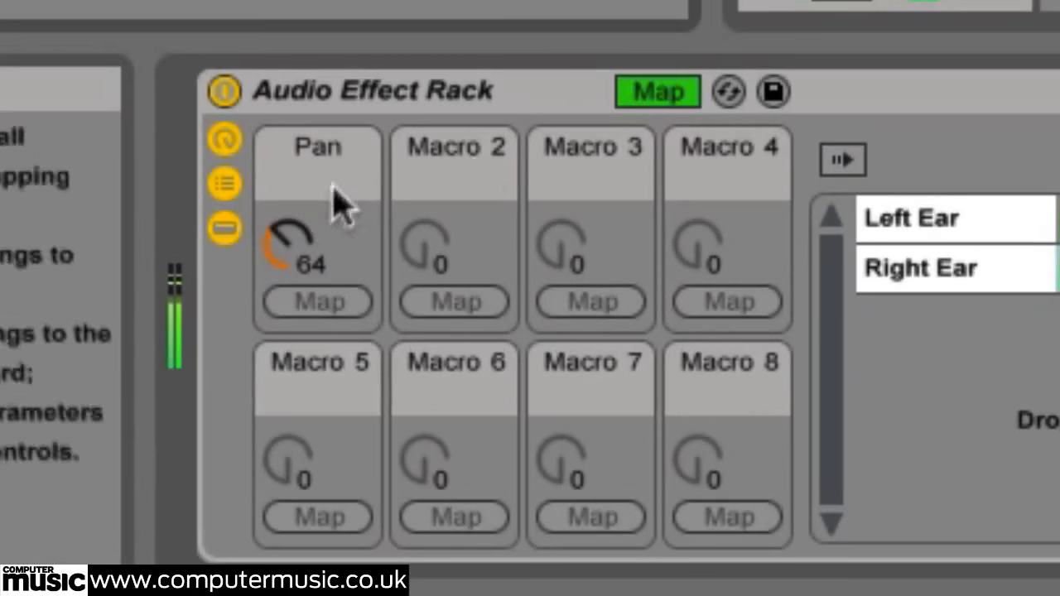
# Leave mapping mode and sweep the Pan macro from low values up past 100.
pyautogui.click(656, 91)
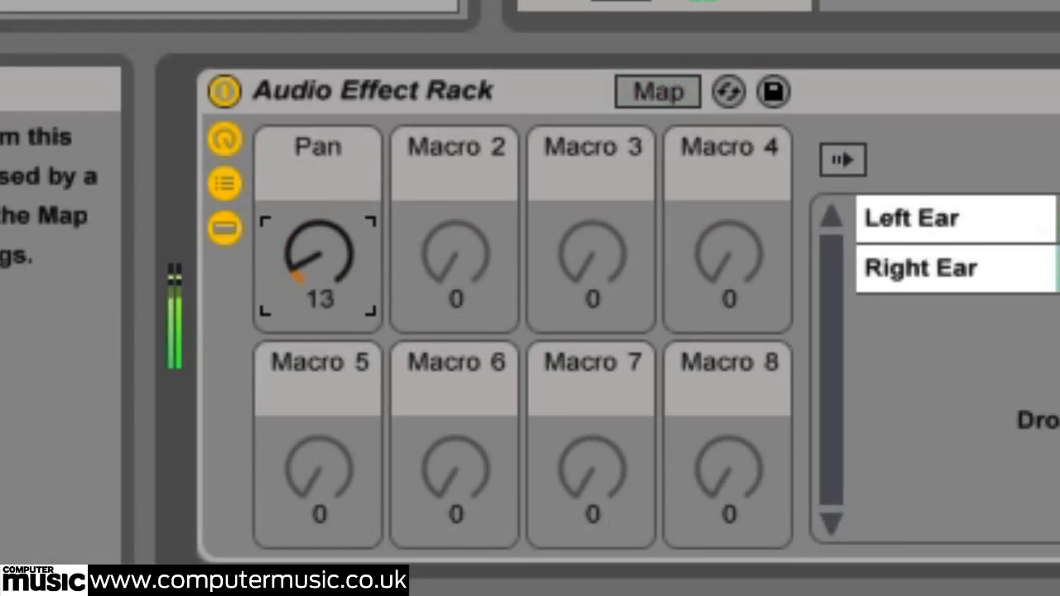
pyautogui.moveTo(318, 251); pyautogui.dragTo(318, 215)
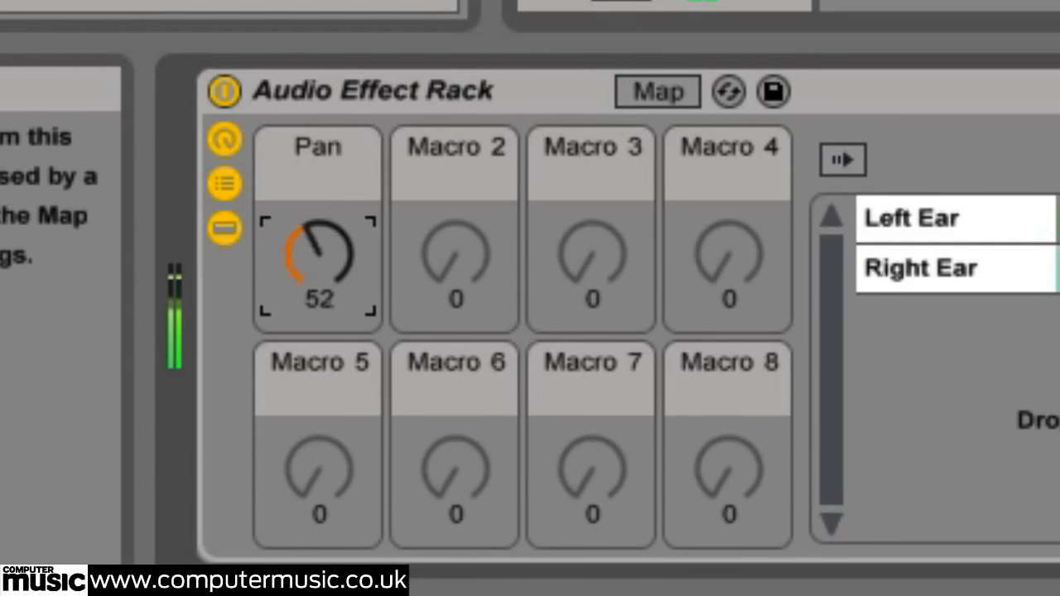
pyautogui.moveTo(318, 251); pyautogui.dragTo(318, 207)
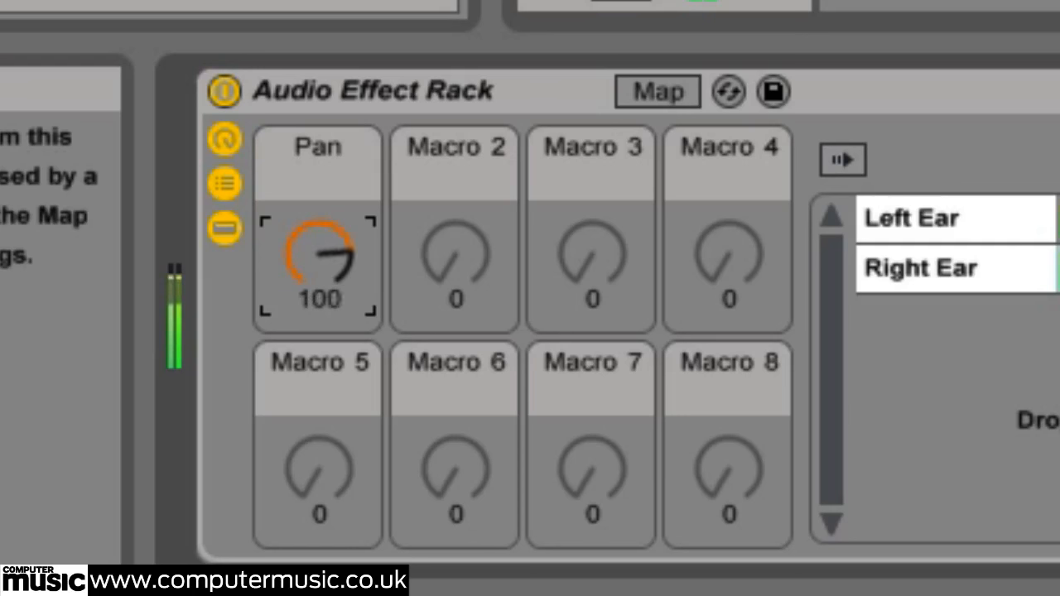
pyautogui.moveTo(318, 262); pyautogui.dragTo(318, 249)
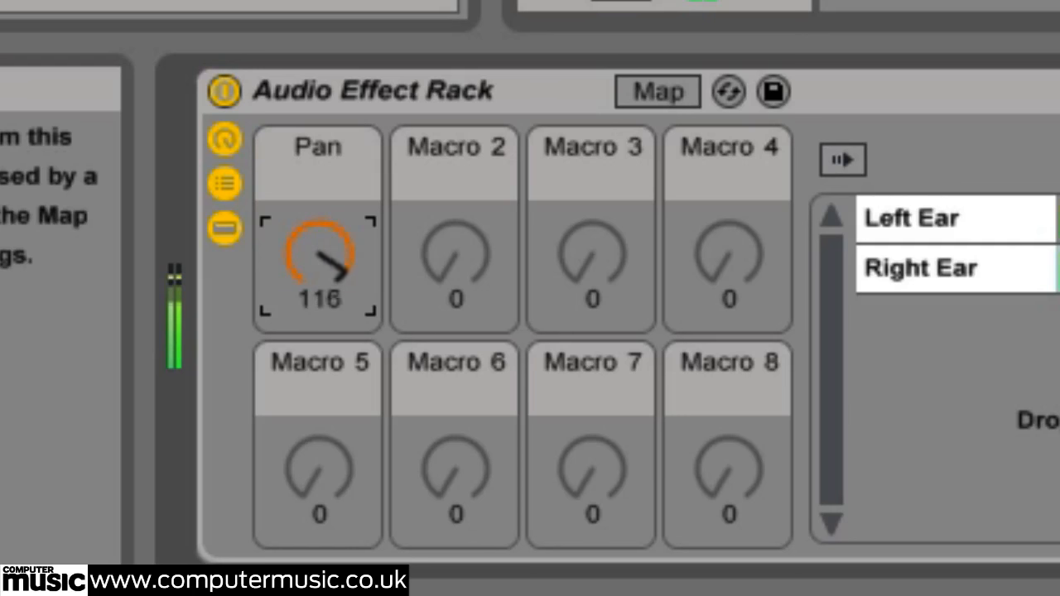
pyautogui.moveTo(318, 257); pyautogui.dragTo(318, 298)
pyautogui.write('uti')
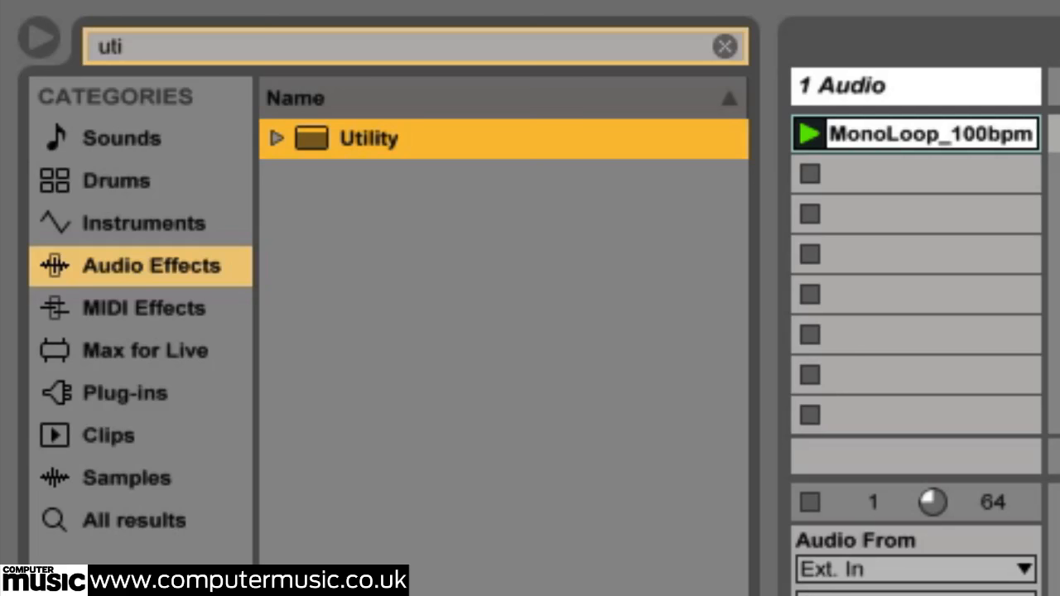
pyautogui.moveTo(368, 149)
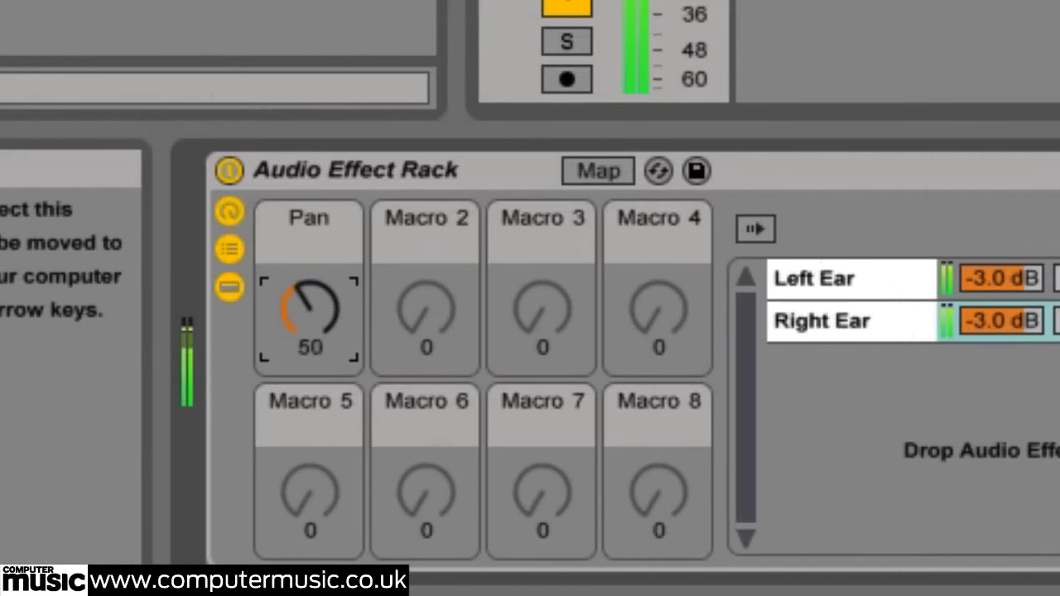
# Turn the Pan macro up from 50 toward 77.
pyautogui.moveTo(308, 312); pyautogui.dragTo(308, 348)
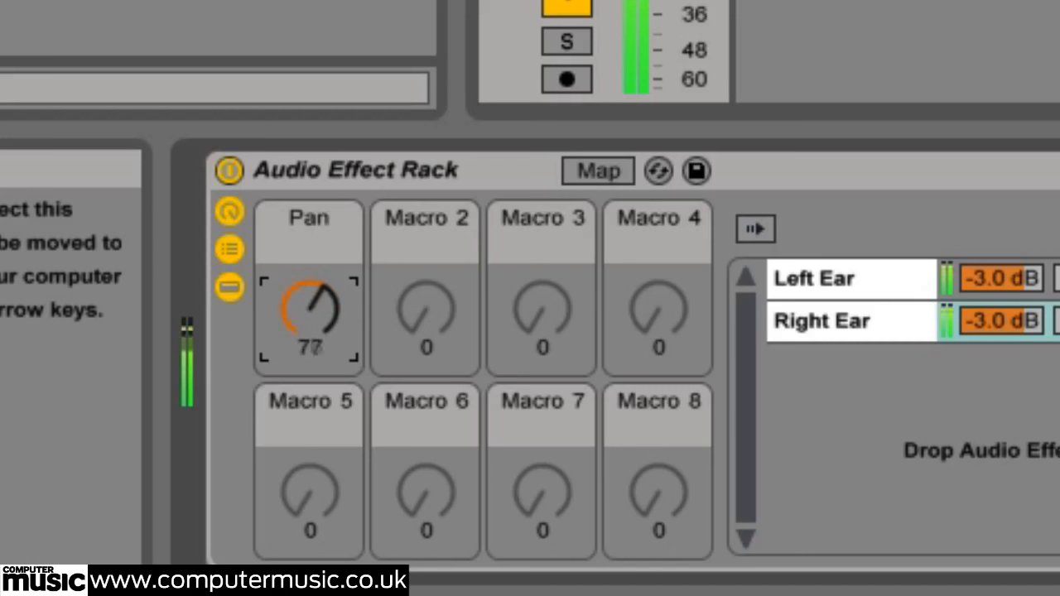
pyautogui.moveTo(308, 315); pyautogui.dragTo(328, 339)
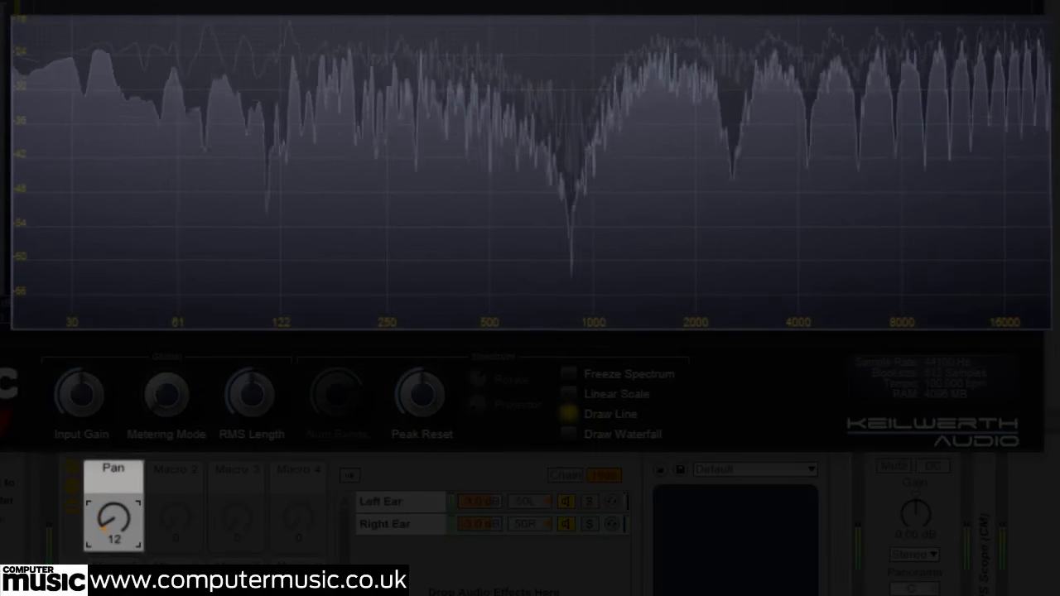
# Sweep the Pan macro from 12 up to about 91 while the spectrum analyser runs.
pyautogui.moveTo(113, 513); pyautogui.dragTo(125, 497)
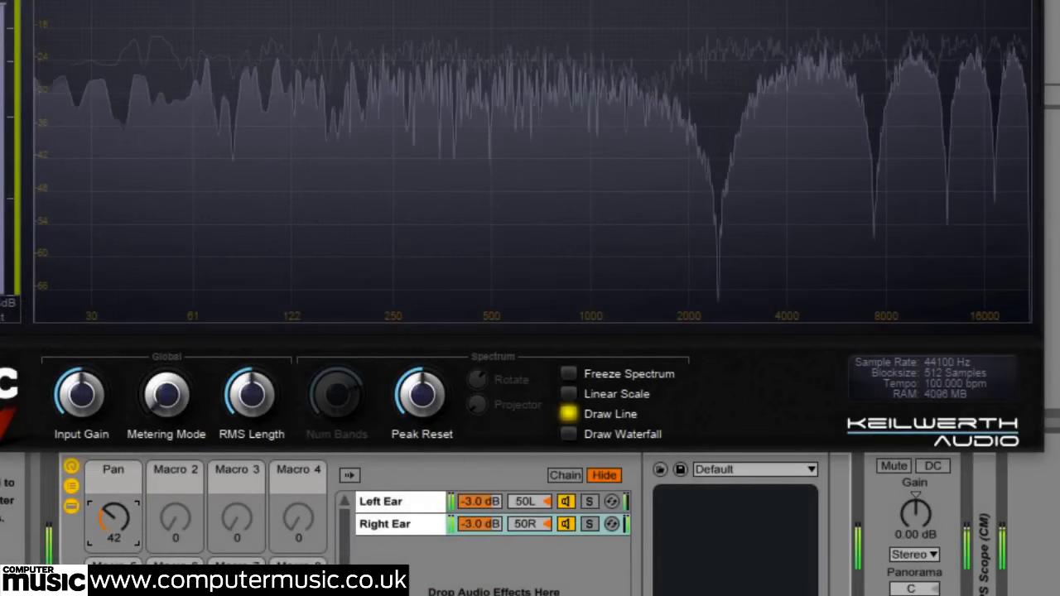
pyautogui.moveTo(112, 522); pyautogui.dragTo(116, 497)
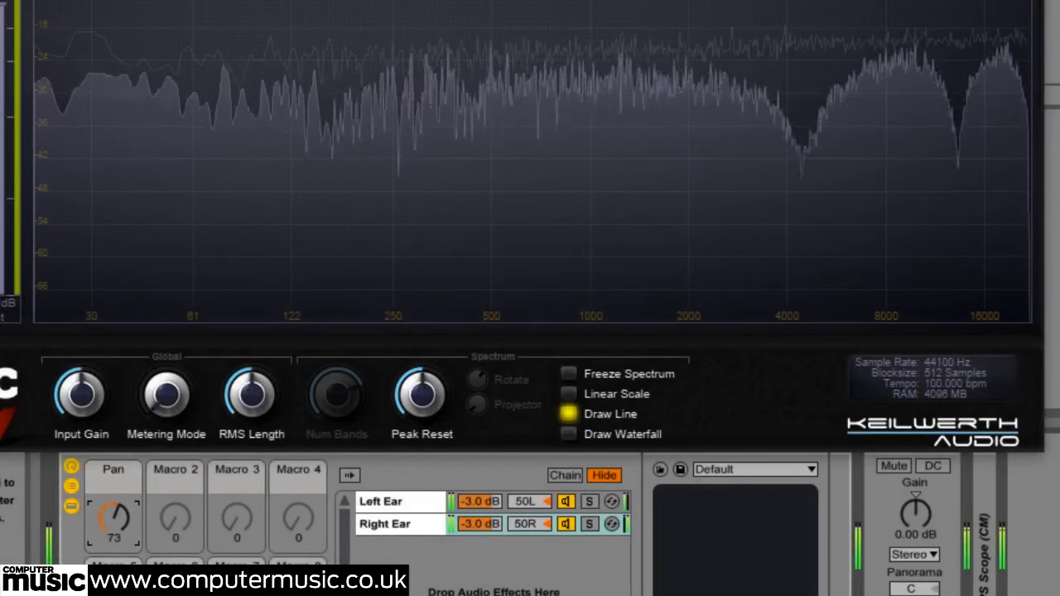
pyautogui.moveTo(112, 522); pyautogui.dragTo(113, 497)
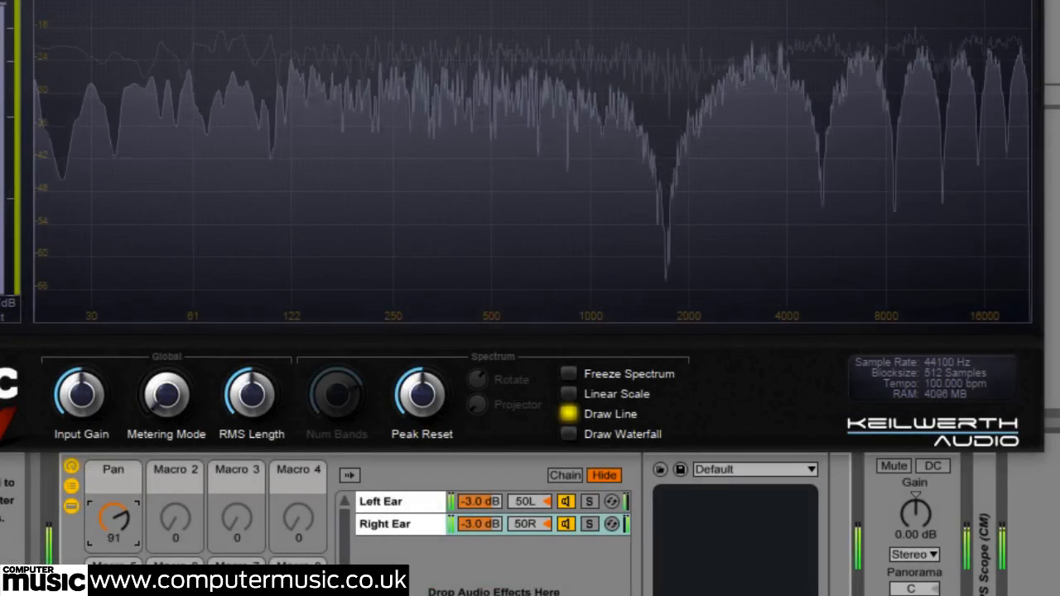